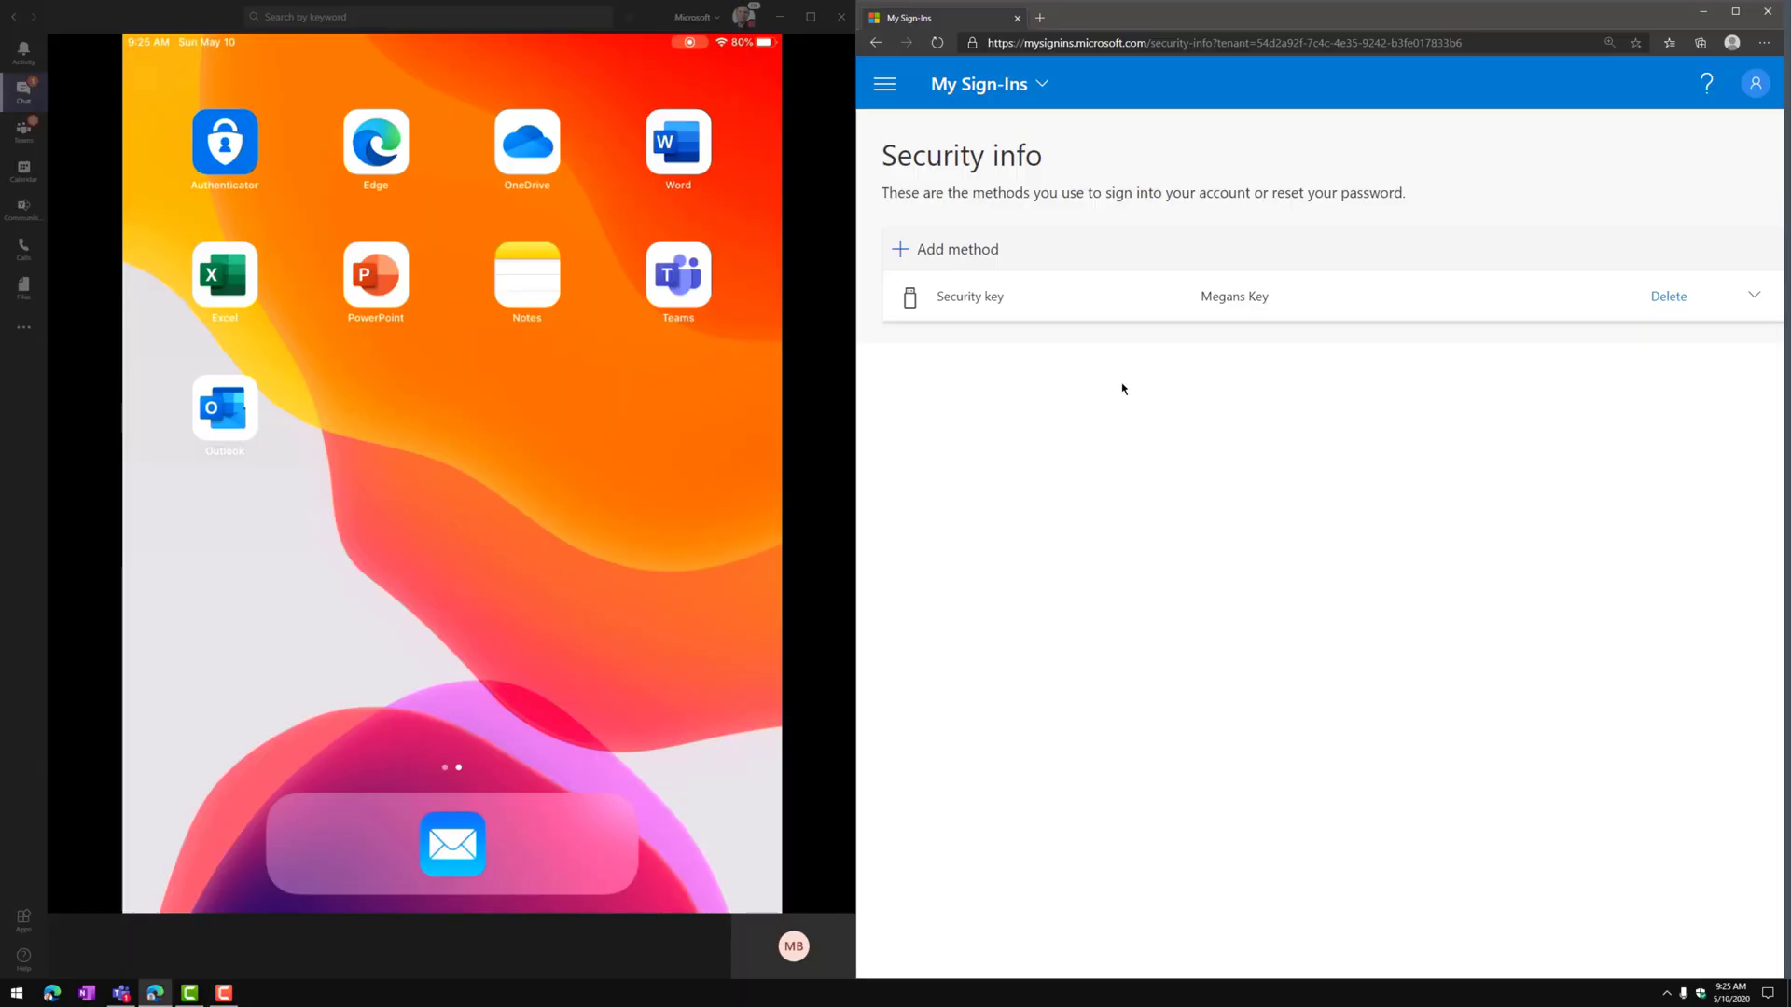
{"action": "mouse_move", "coordinate": [1052, 347]}
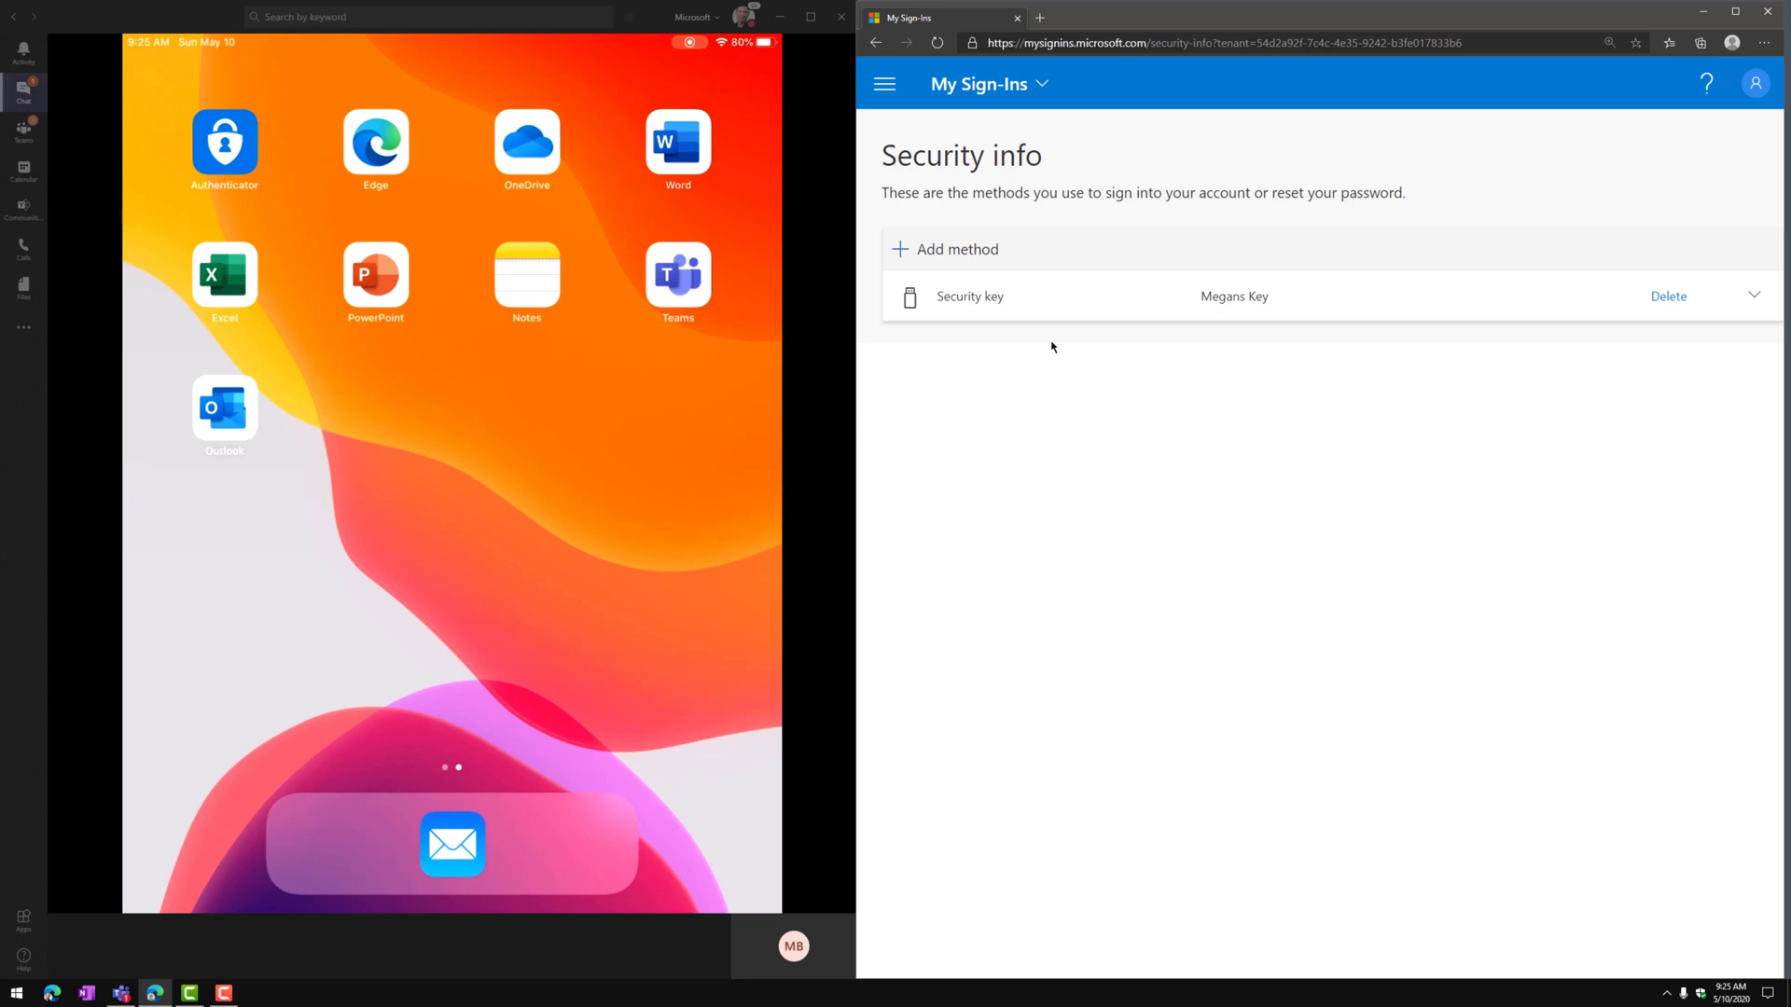
- Add Authenticator app as a new sign-in method from the method dropdown
{"action": "left_click", "coordinate": [956, 249]}
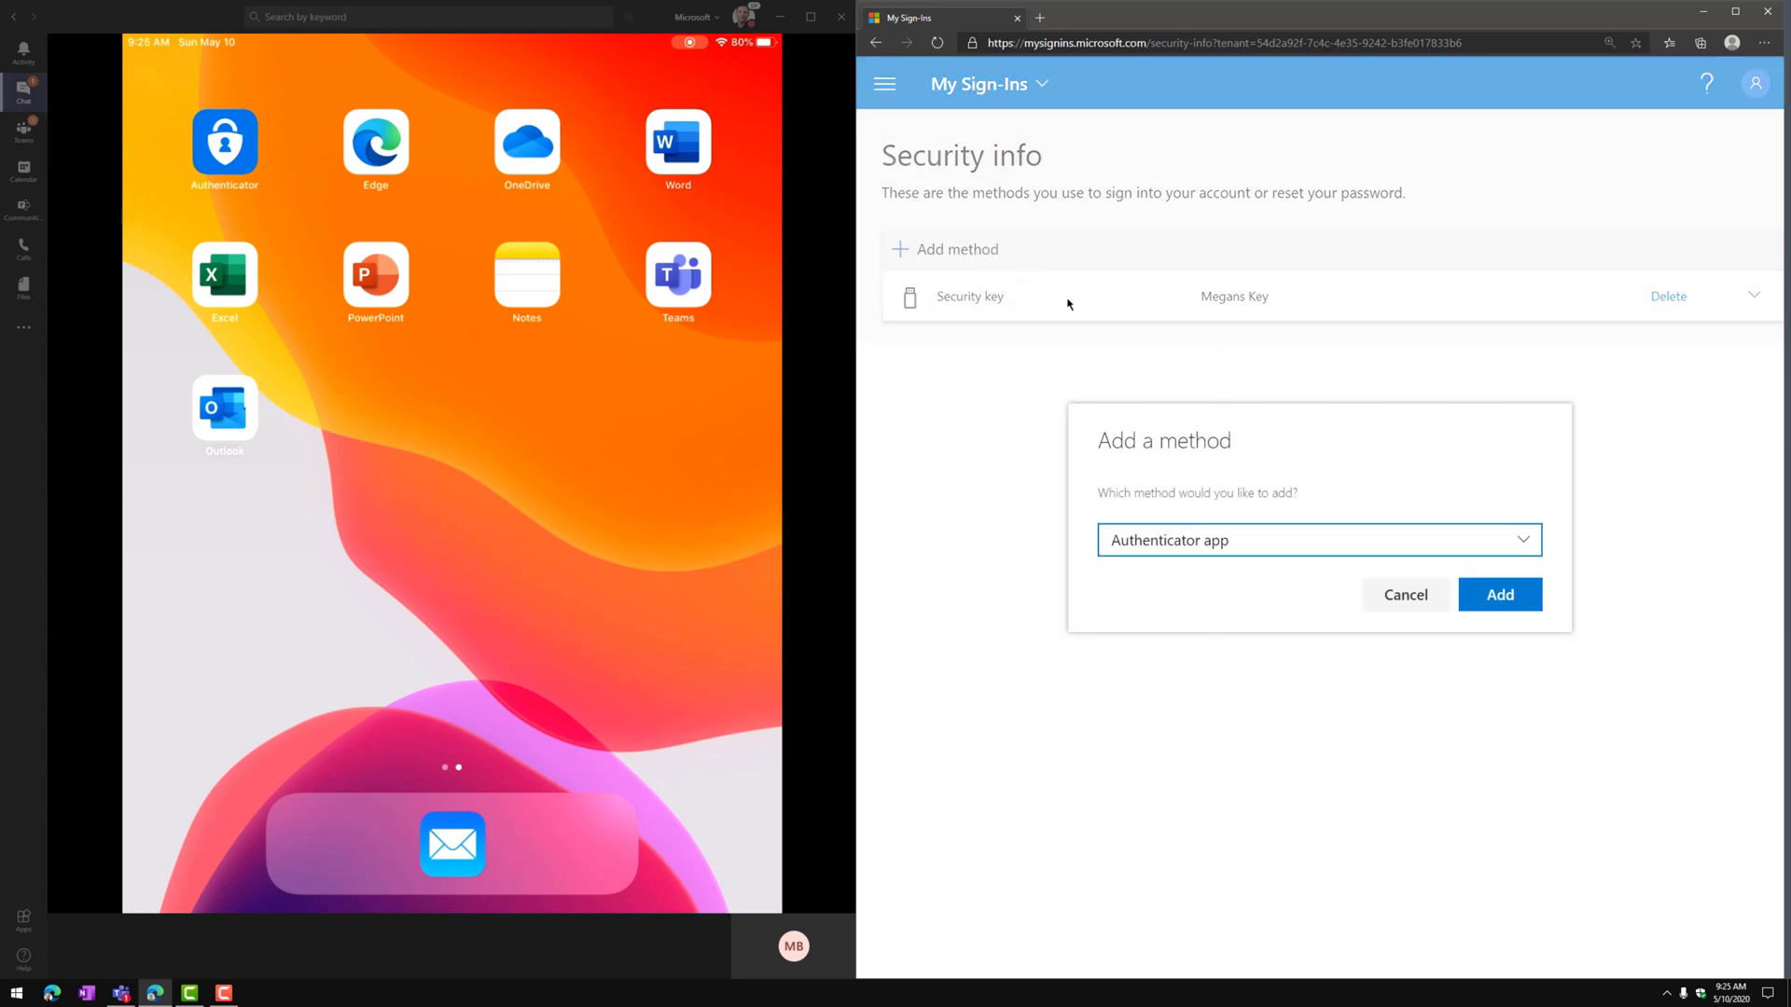
{"action": "left_click", "coordinate": [1318, 539]}
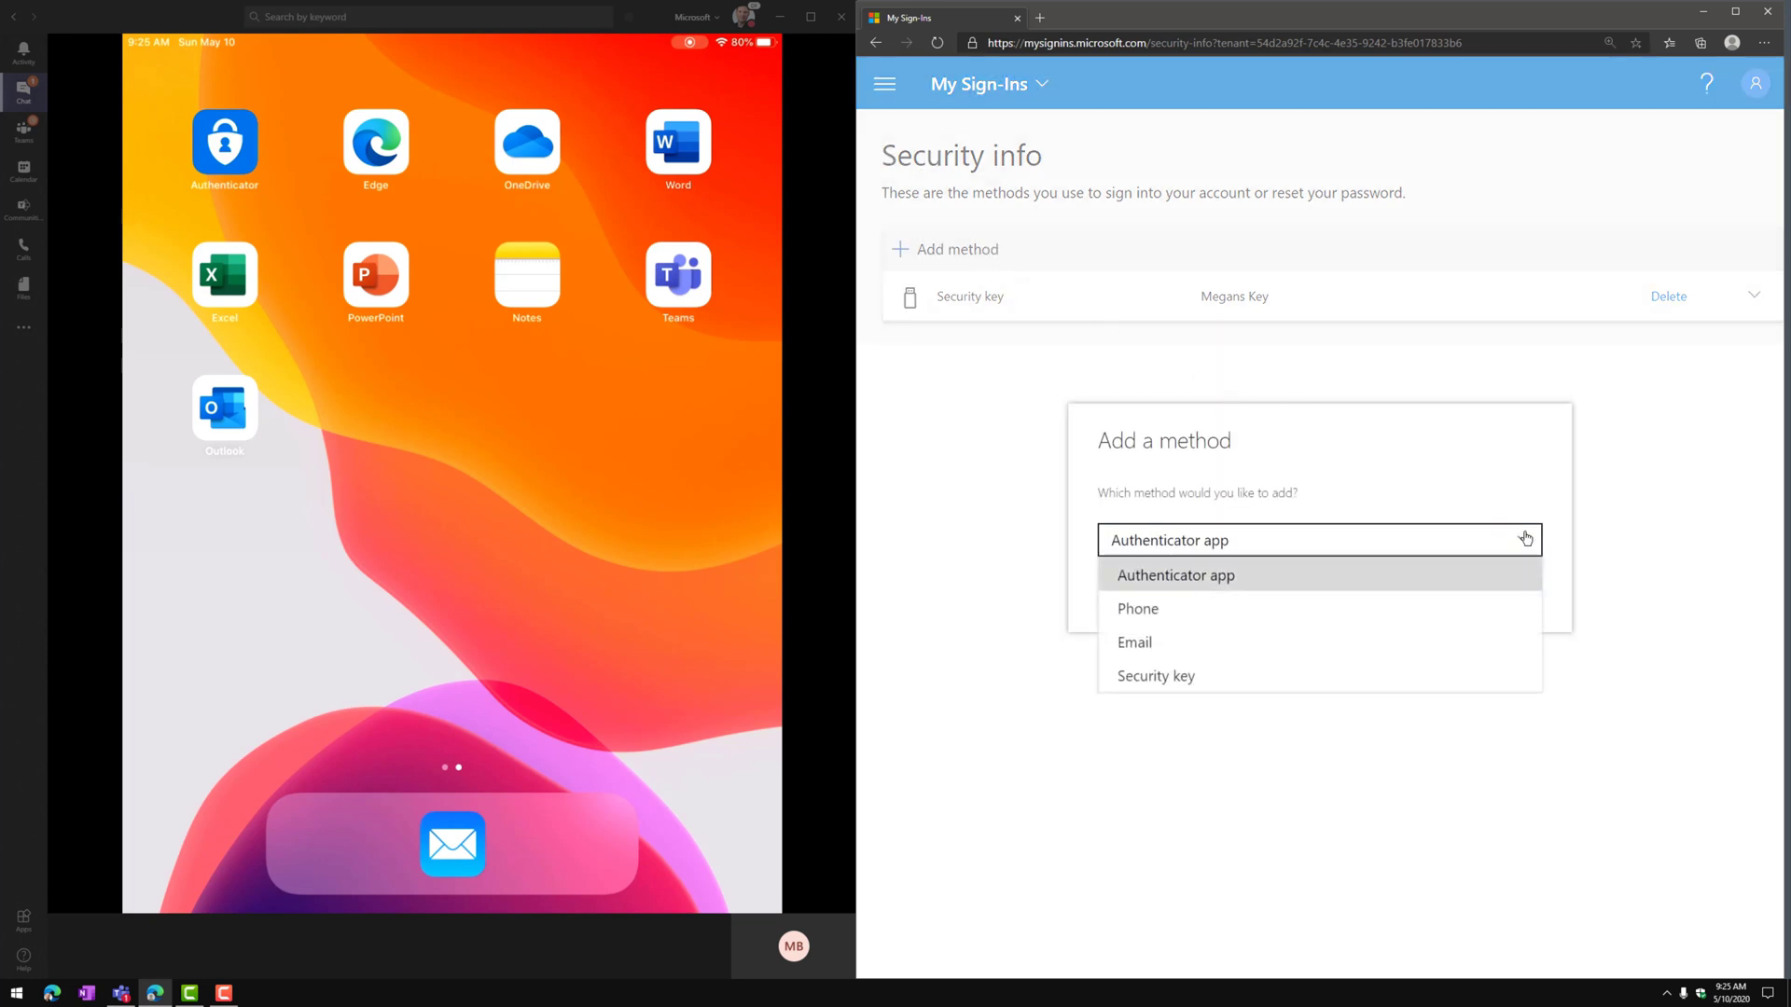
{"action": "left_click", "coordinate": [1174, 575]}
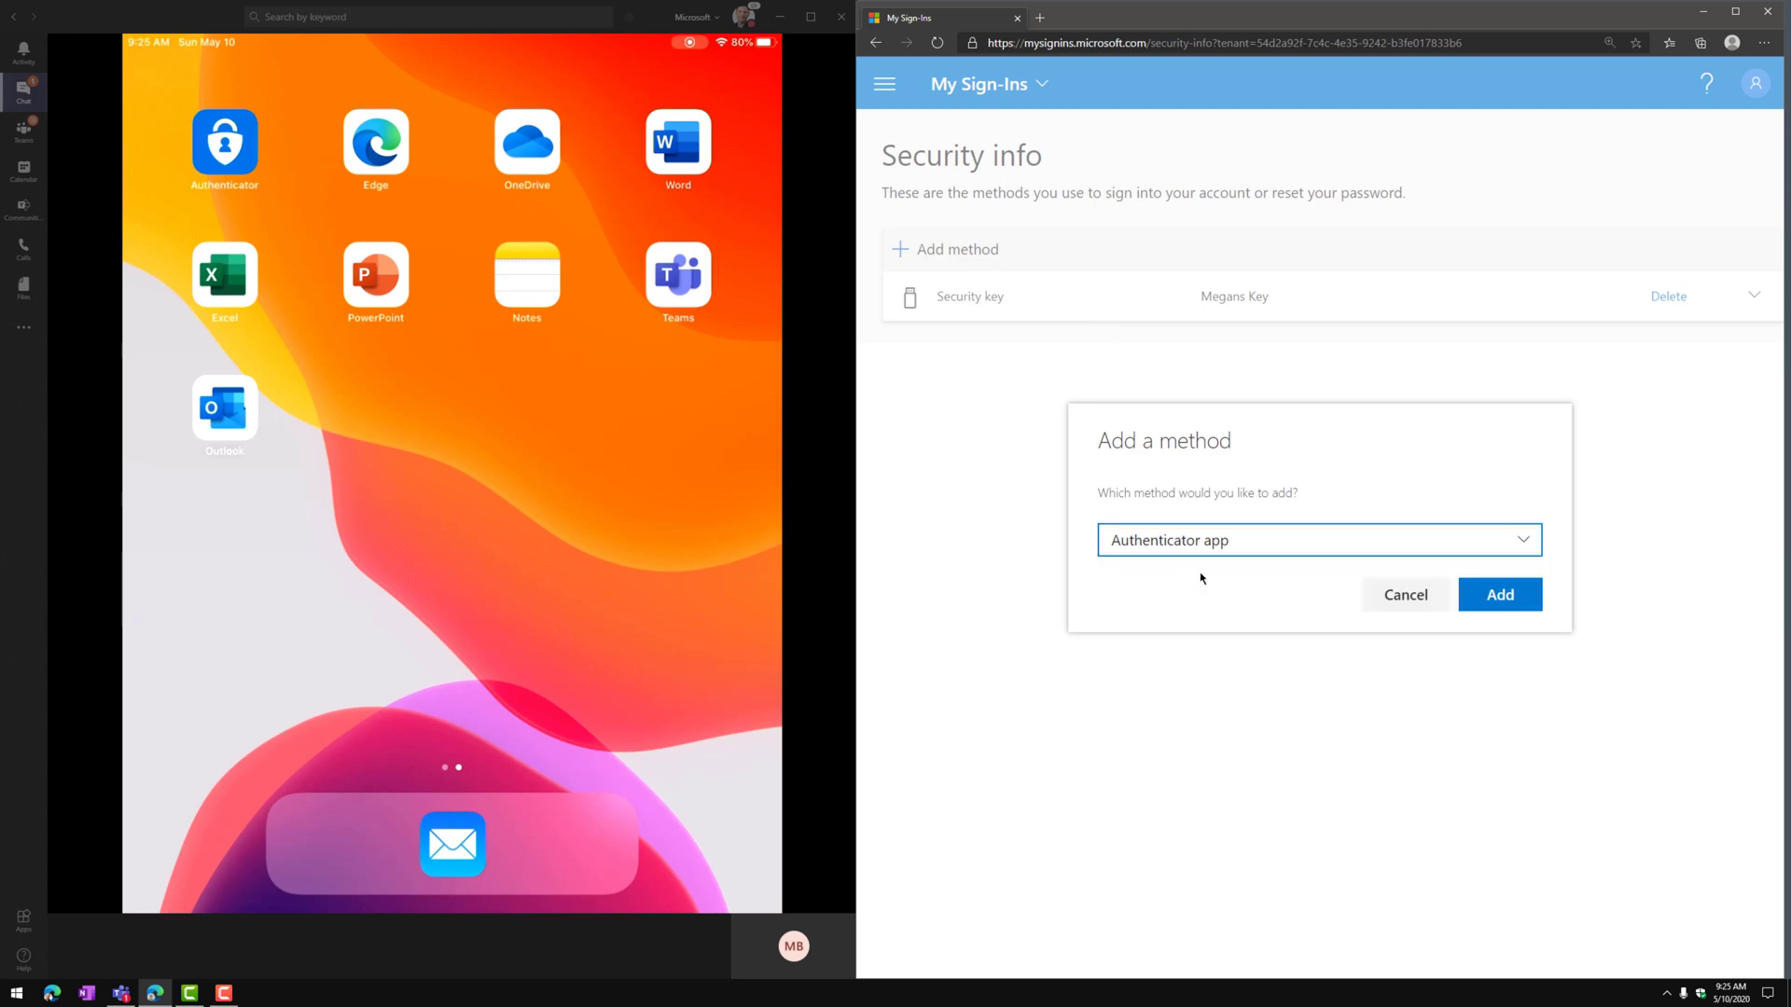
{"action": "left_click", "coordinate": [1500, 594]}
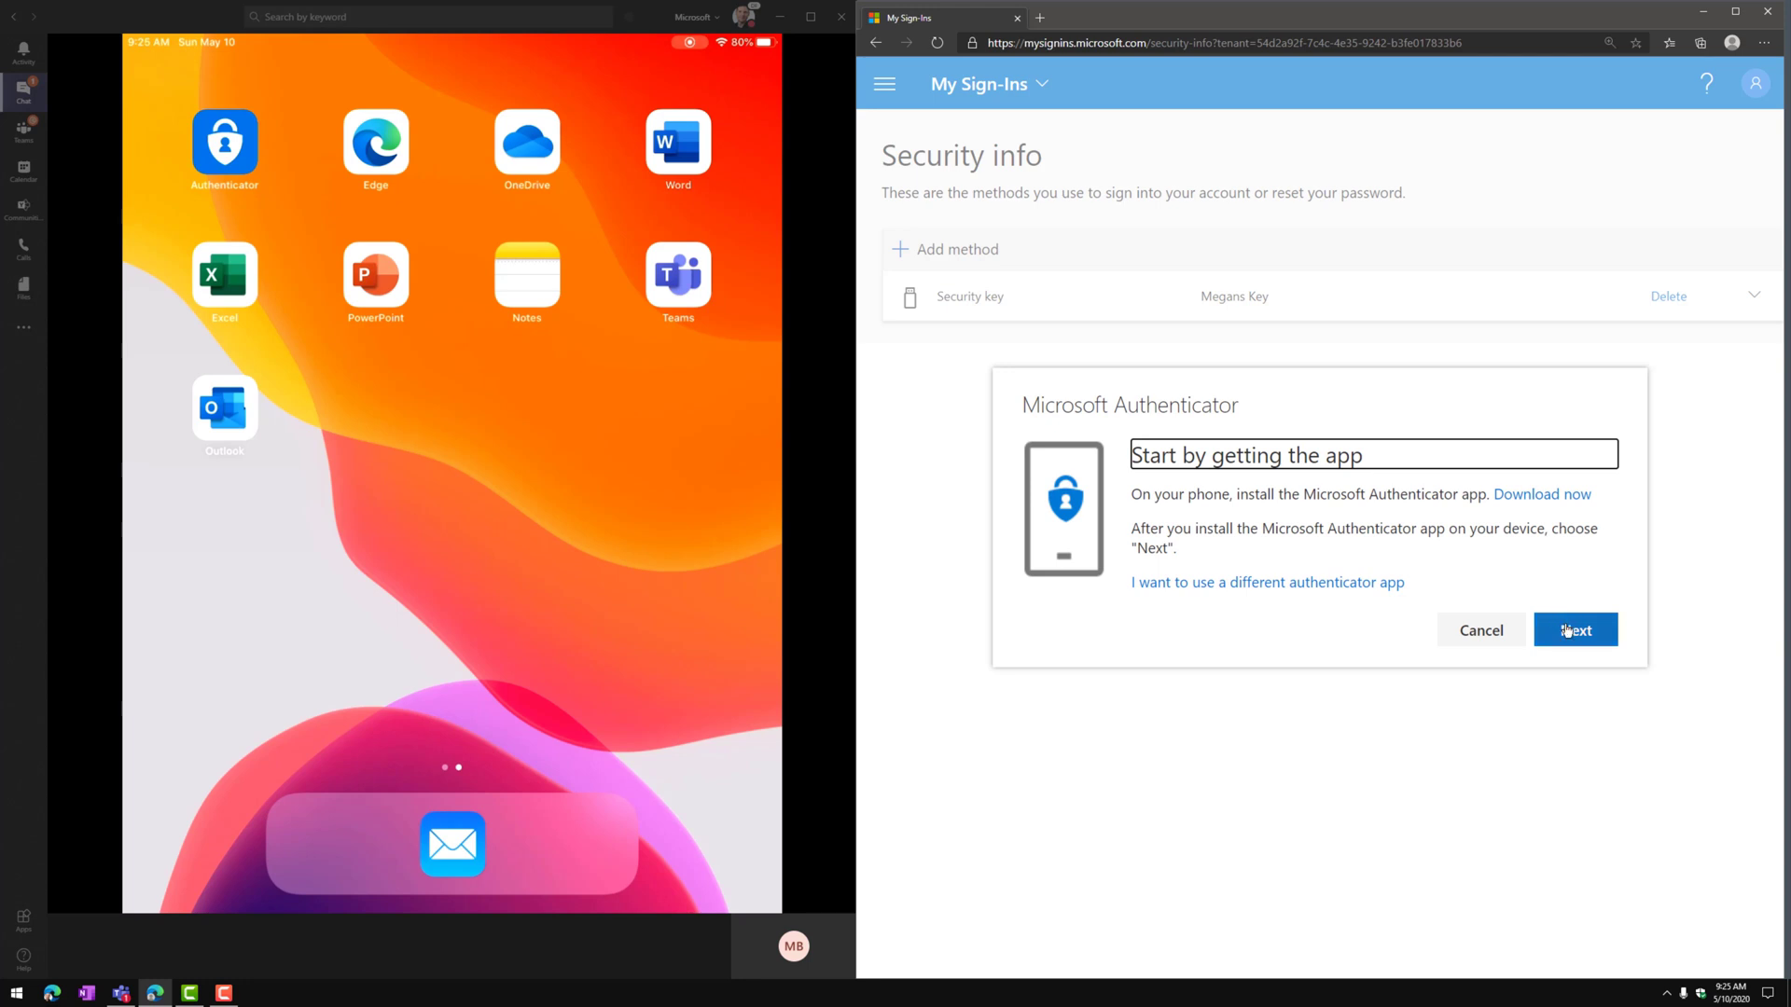
- Continue past the get-the-app step of the Microsoft Authenticator wizard
{"action": "left_click", "coordinate": [1573, 630]}
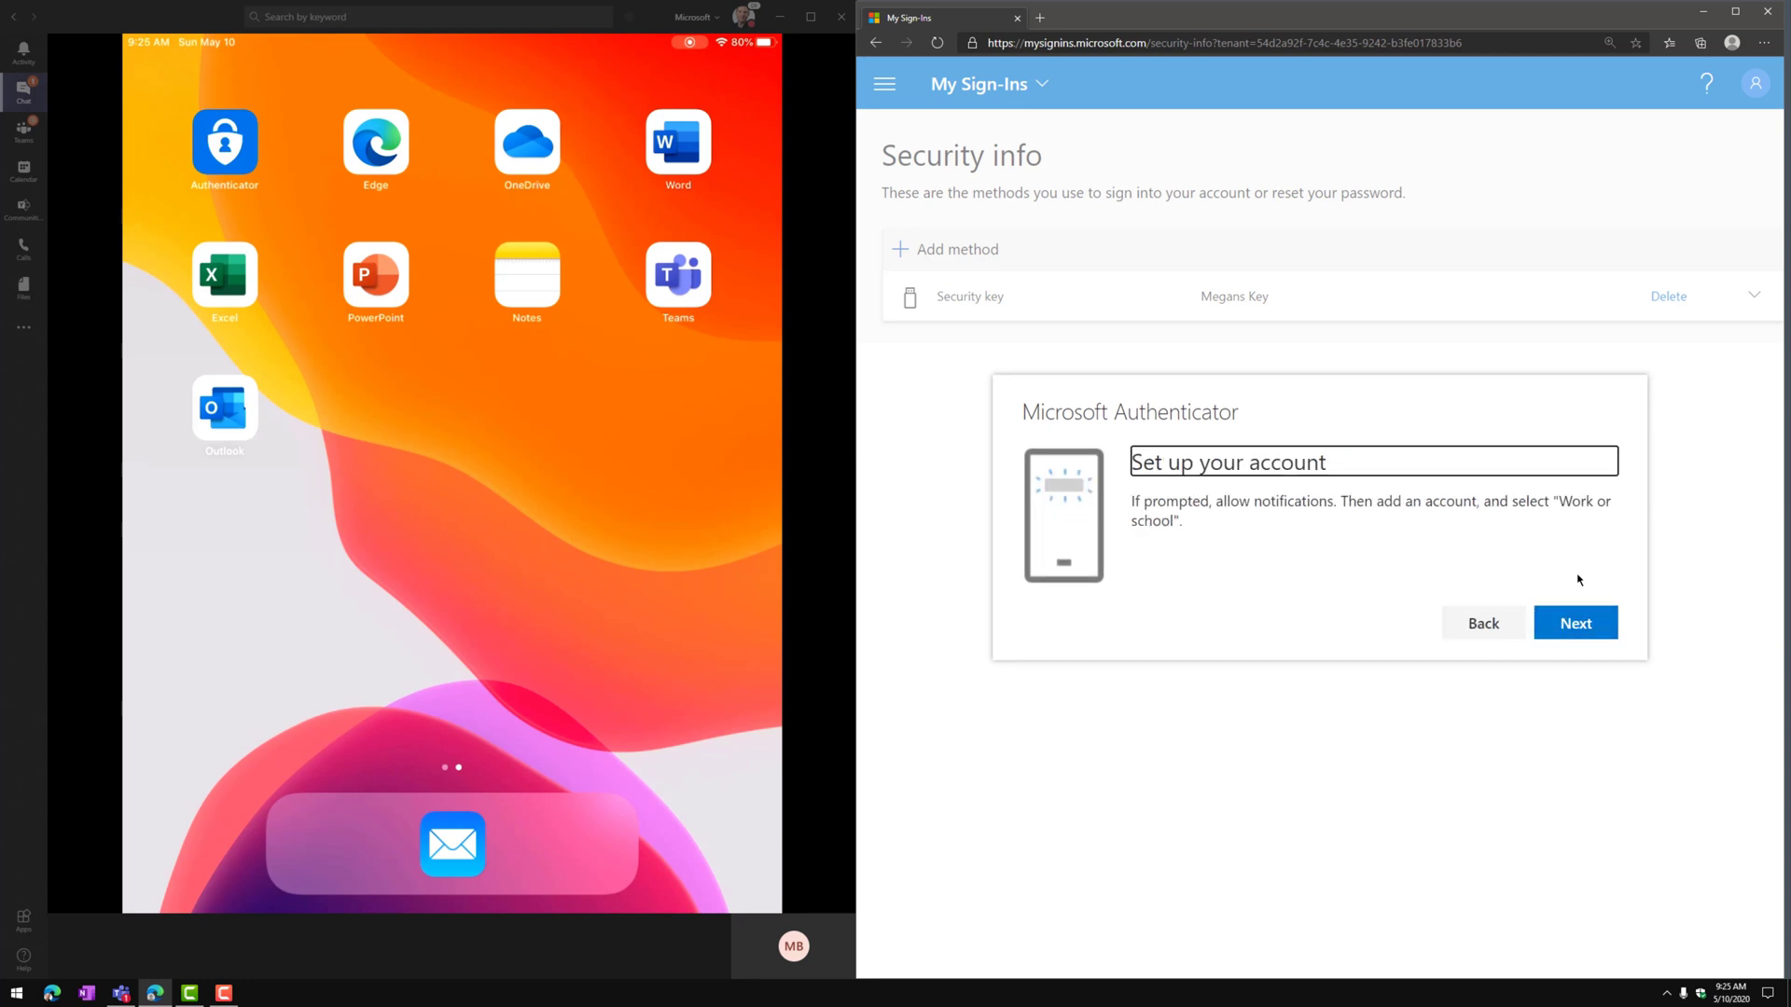
{"action": "mouse_move", "coordinate": [1531, 543]}
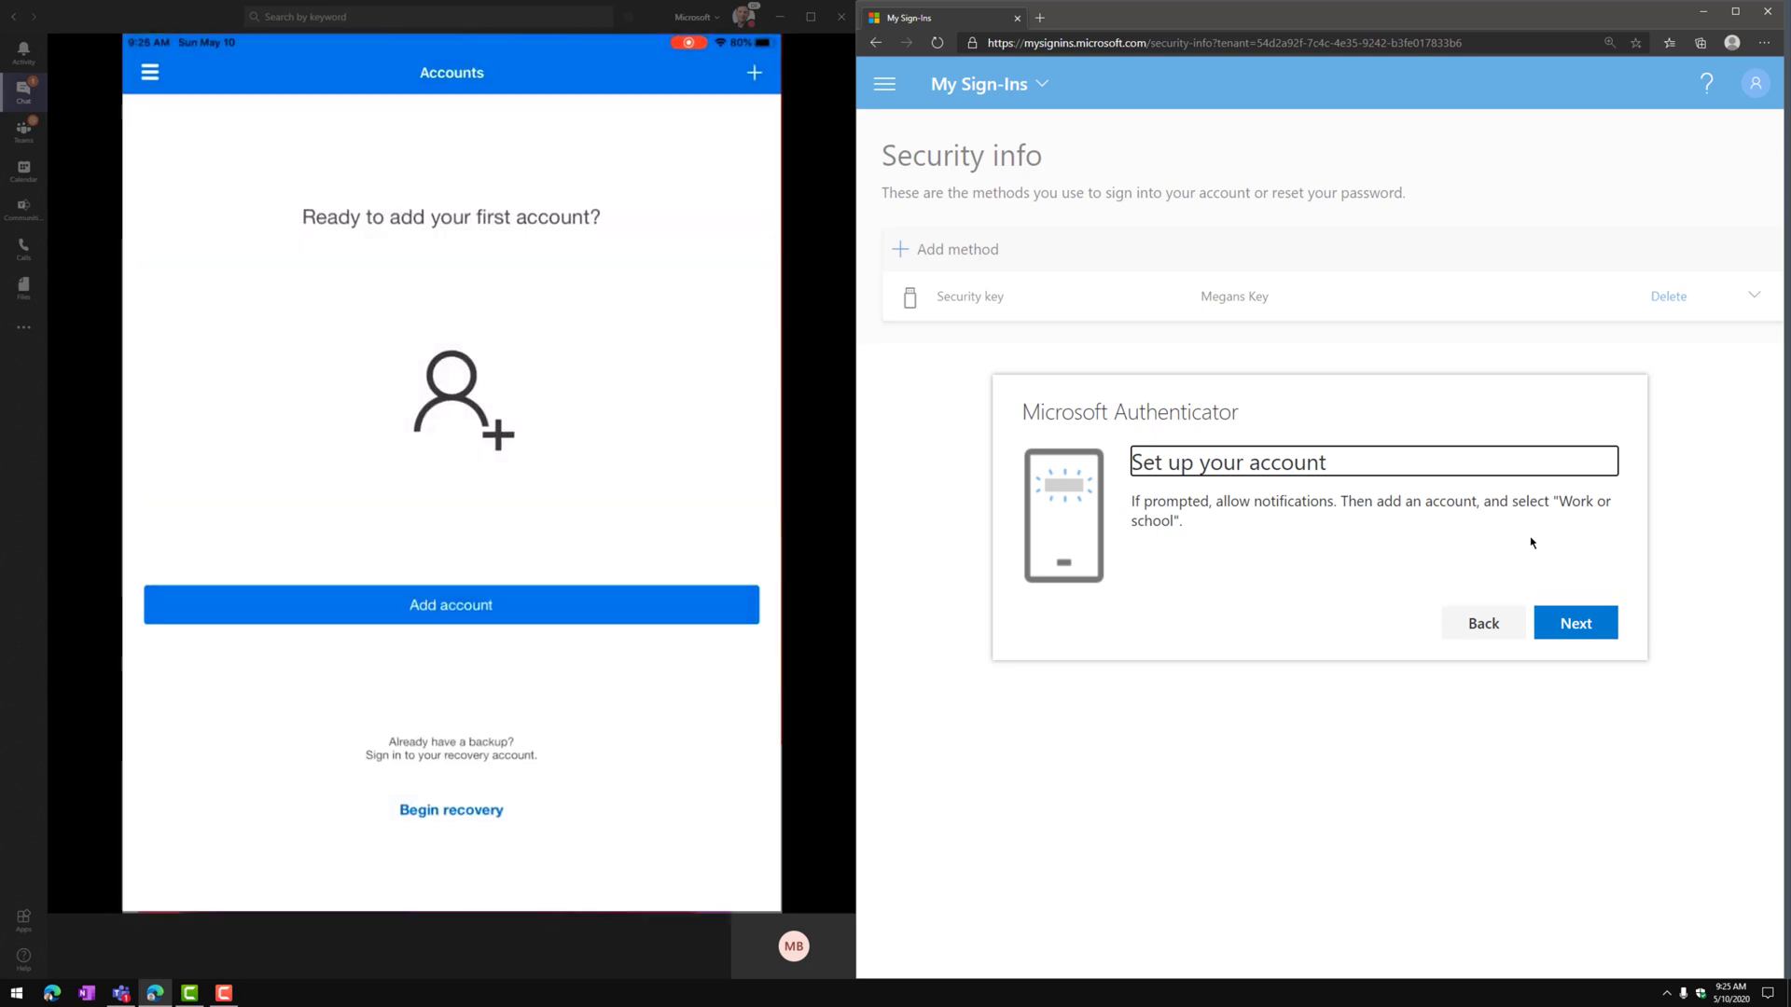
- Add the Contoso work account on the iPad by scanning the web page's QR code
{"action": "left_click", "coordinate": [449, 605]}
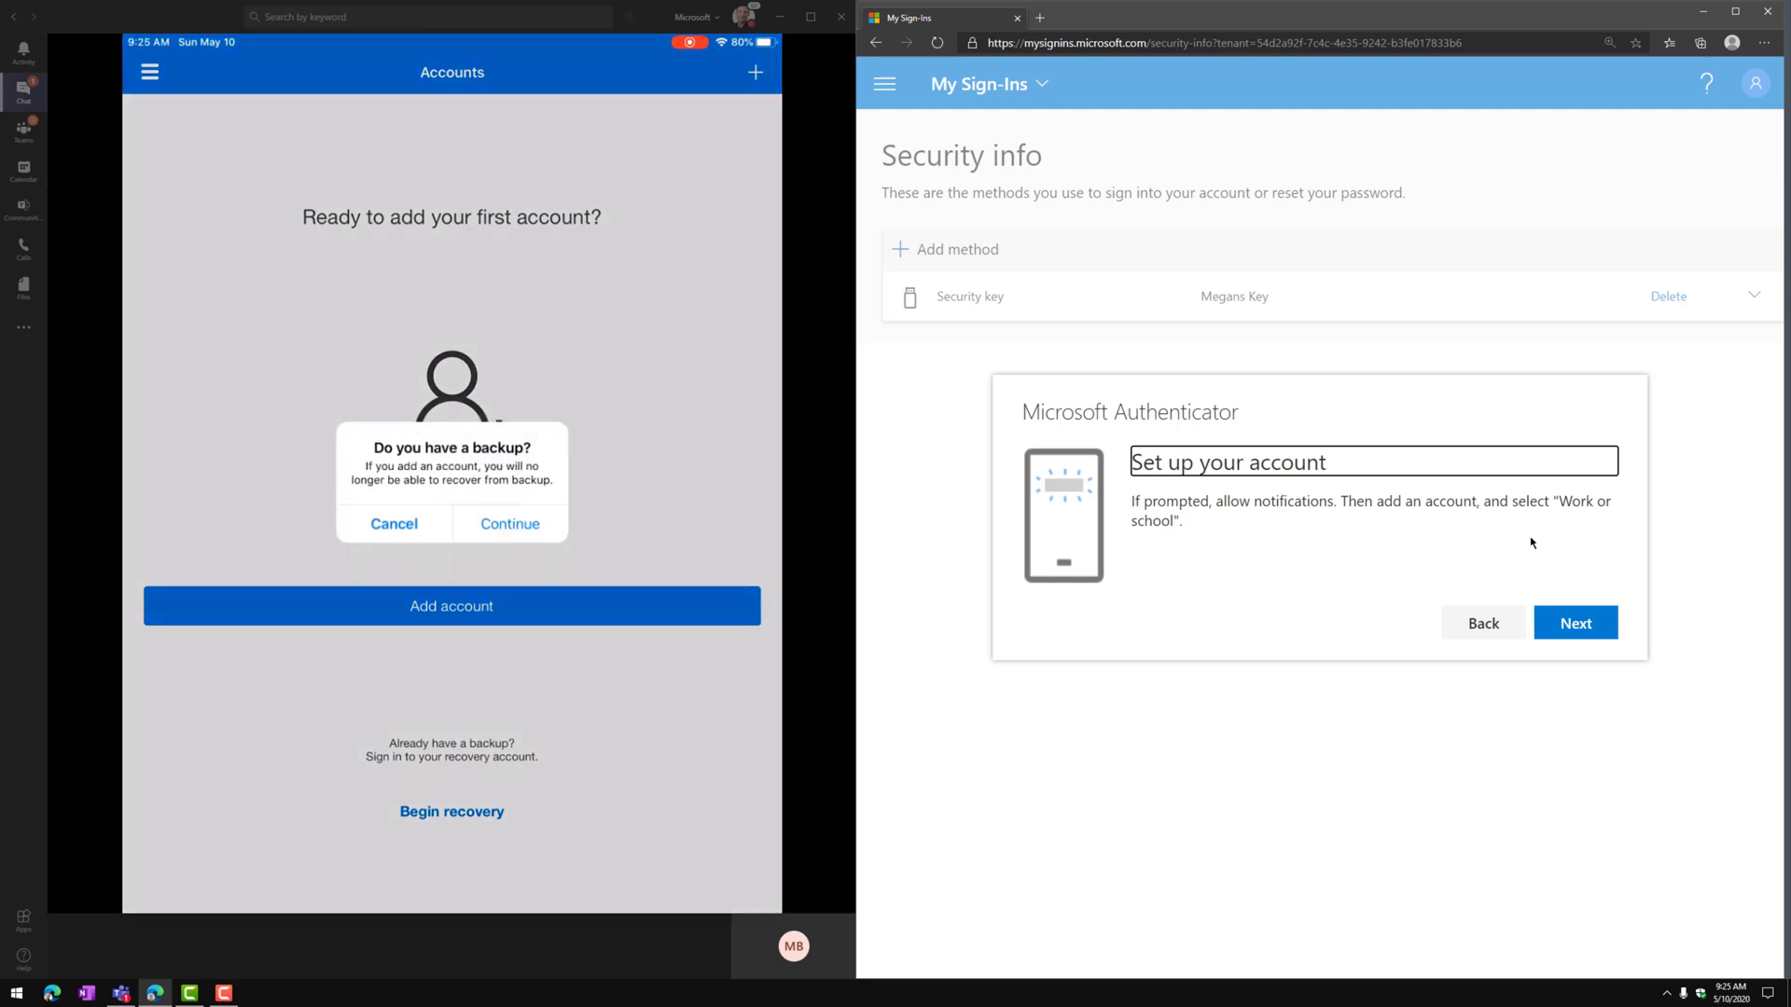
{"action": "left_click", "coordinate": [509, 524]}
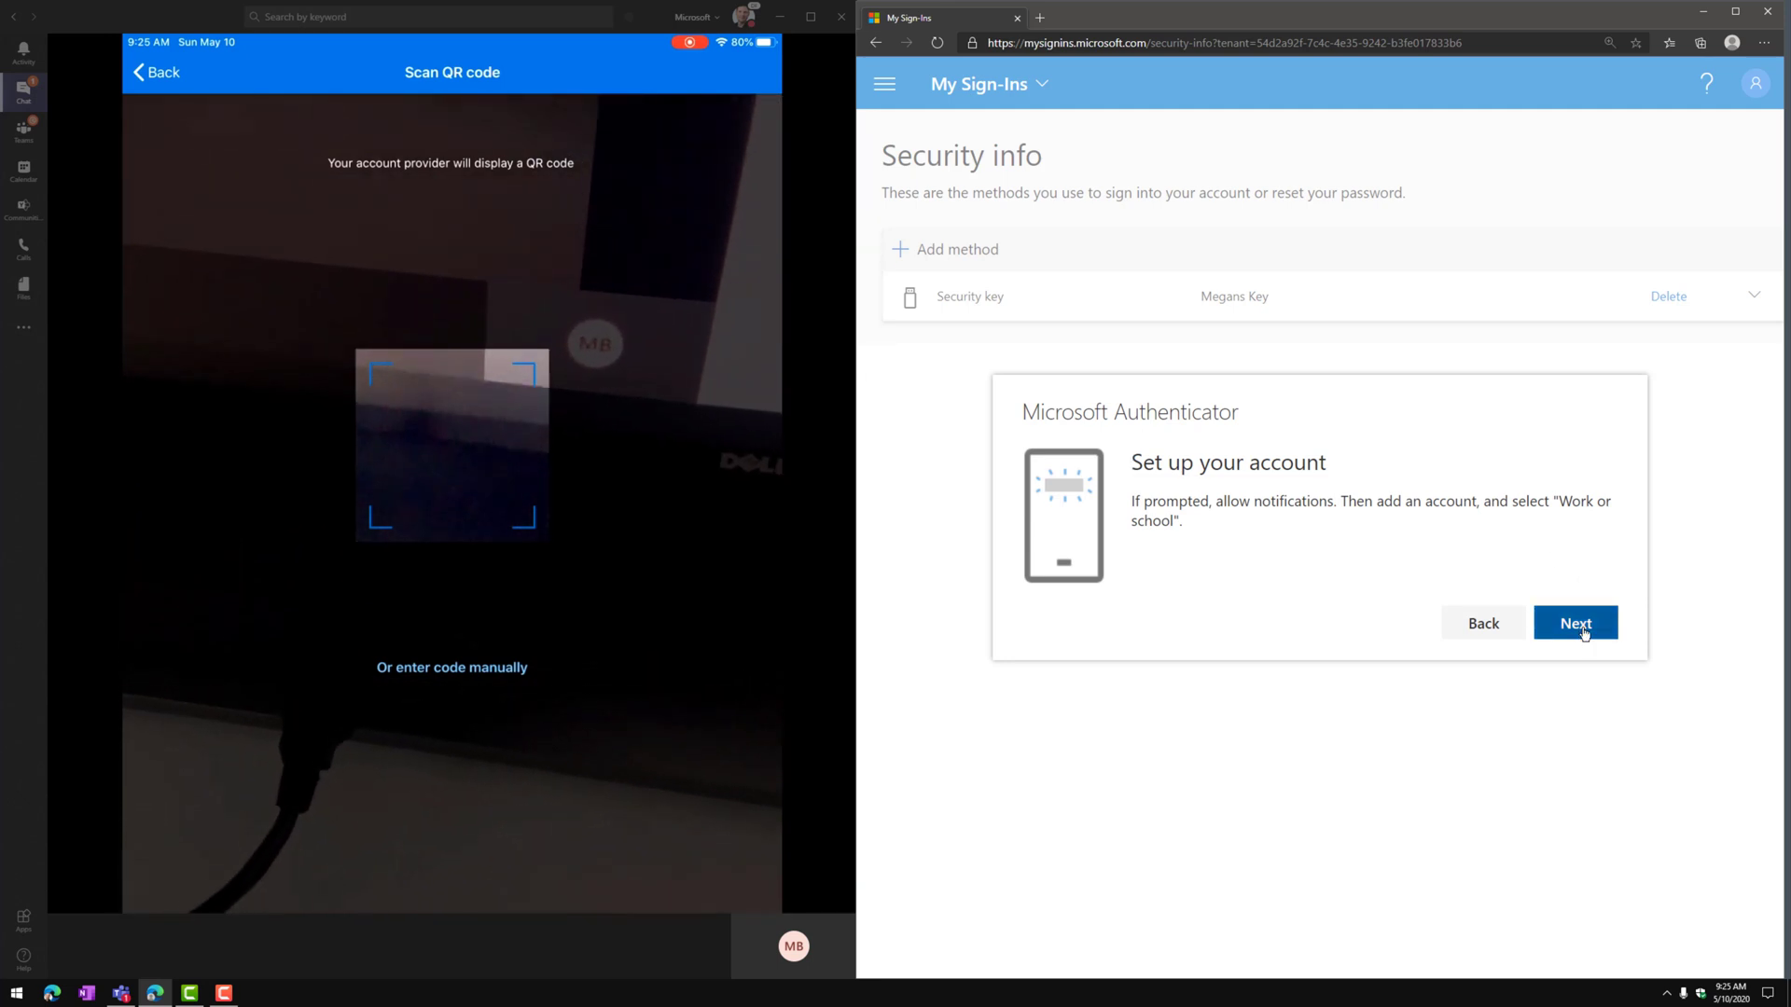
{"action": "left_click", "coordinate": [1575, 622]}
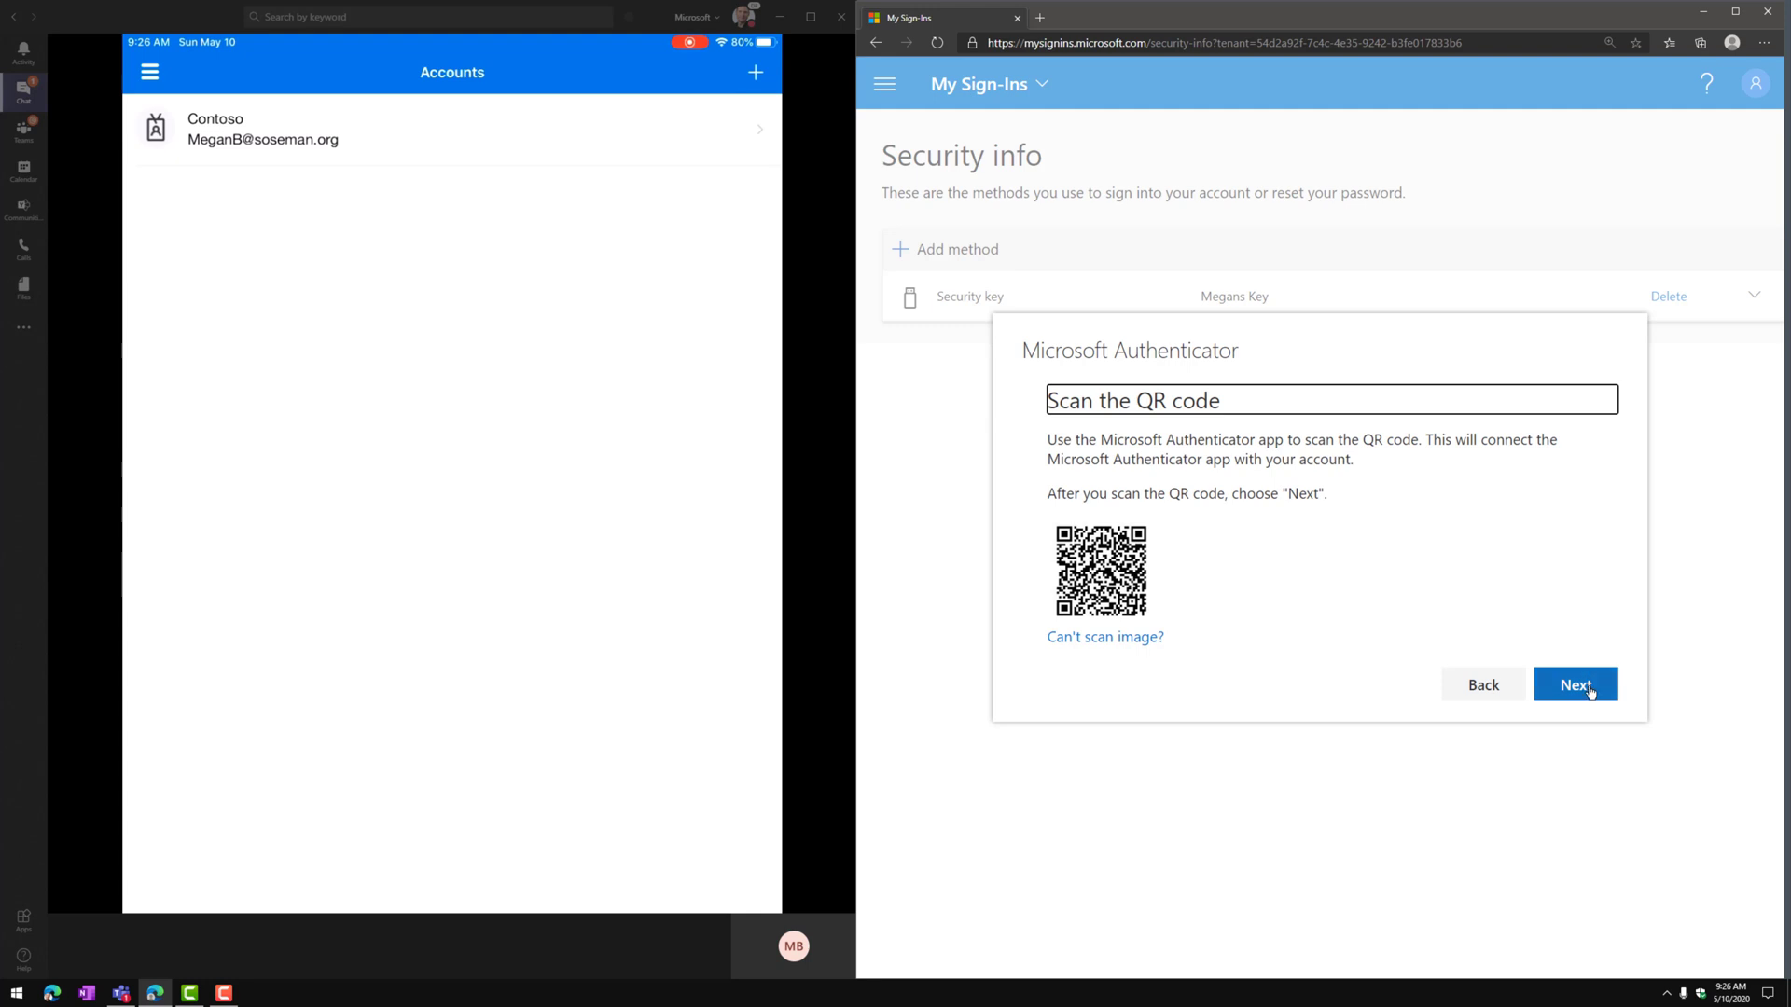
{"action": "left_click", "coordinate": [1576, 684]}
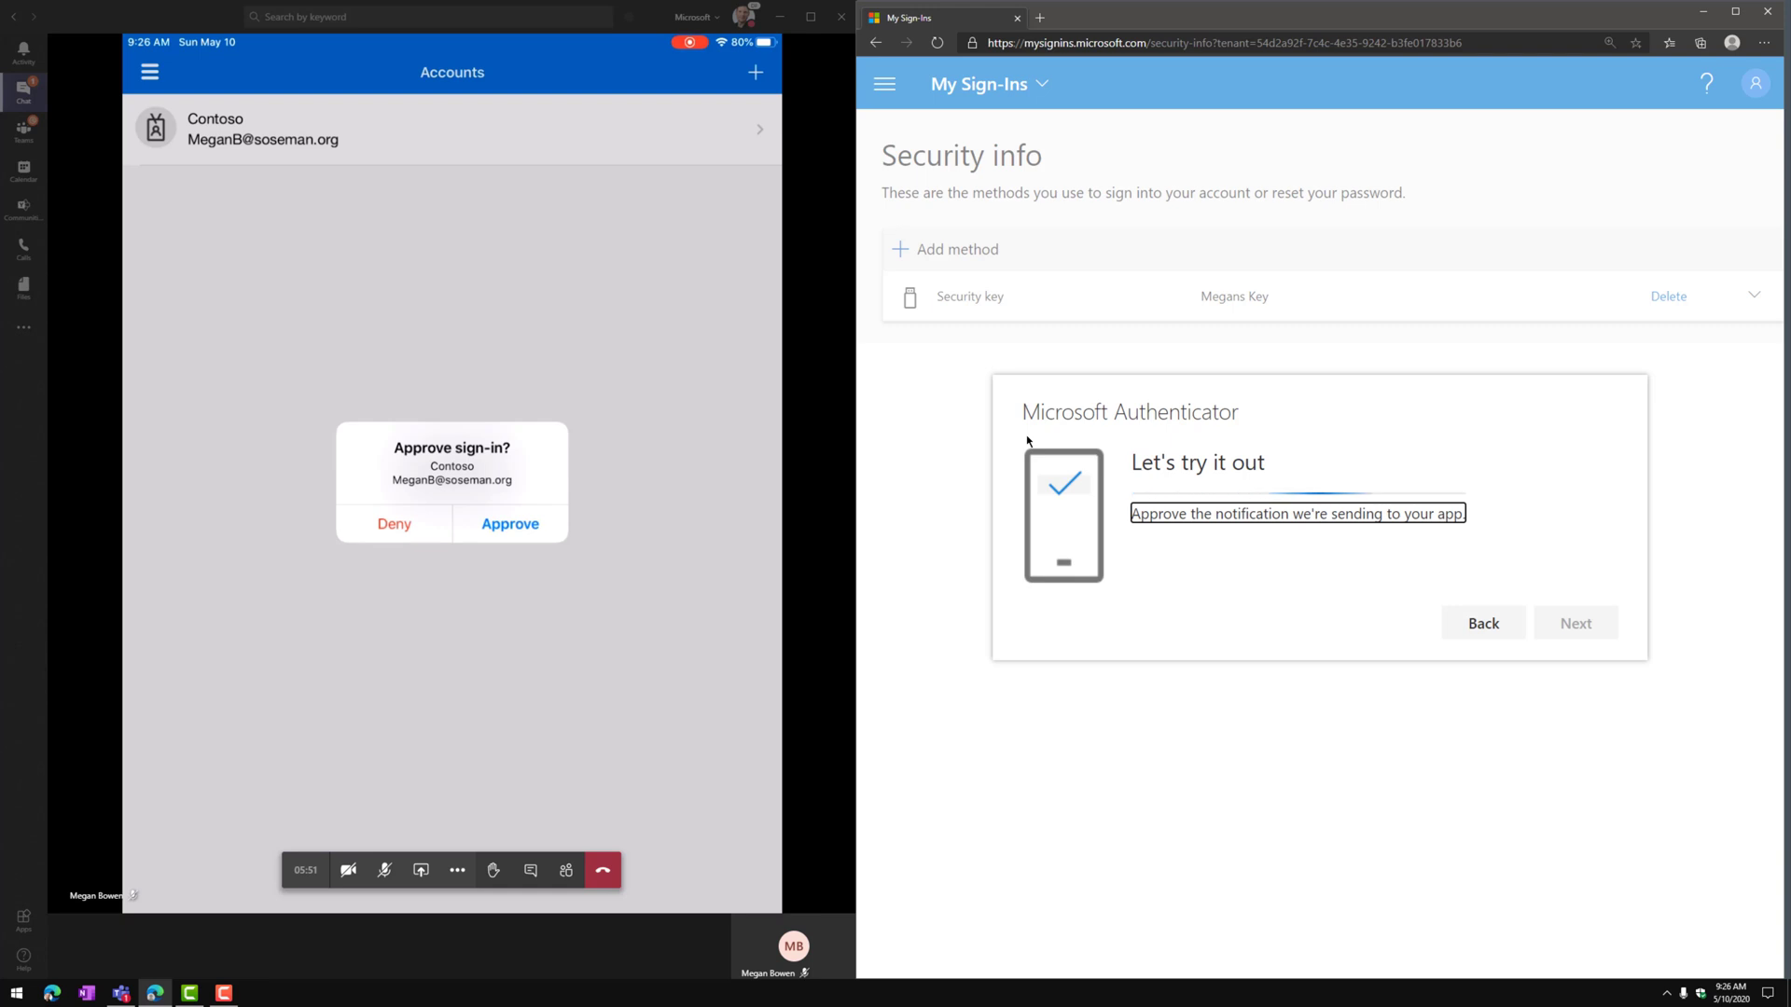
- Approve the test notification on the iPad and finish Authenticator registration
{"action": "left_click", "coordinate": [509, 523]}
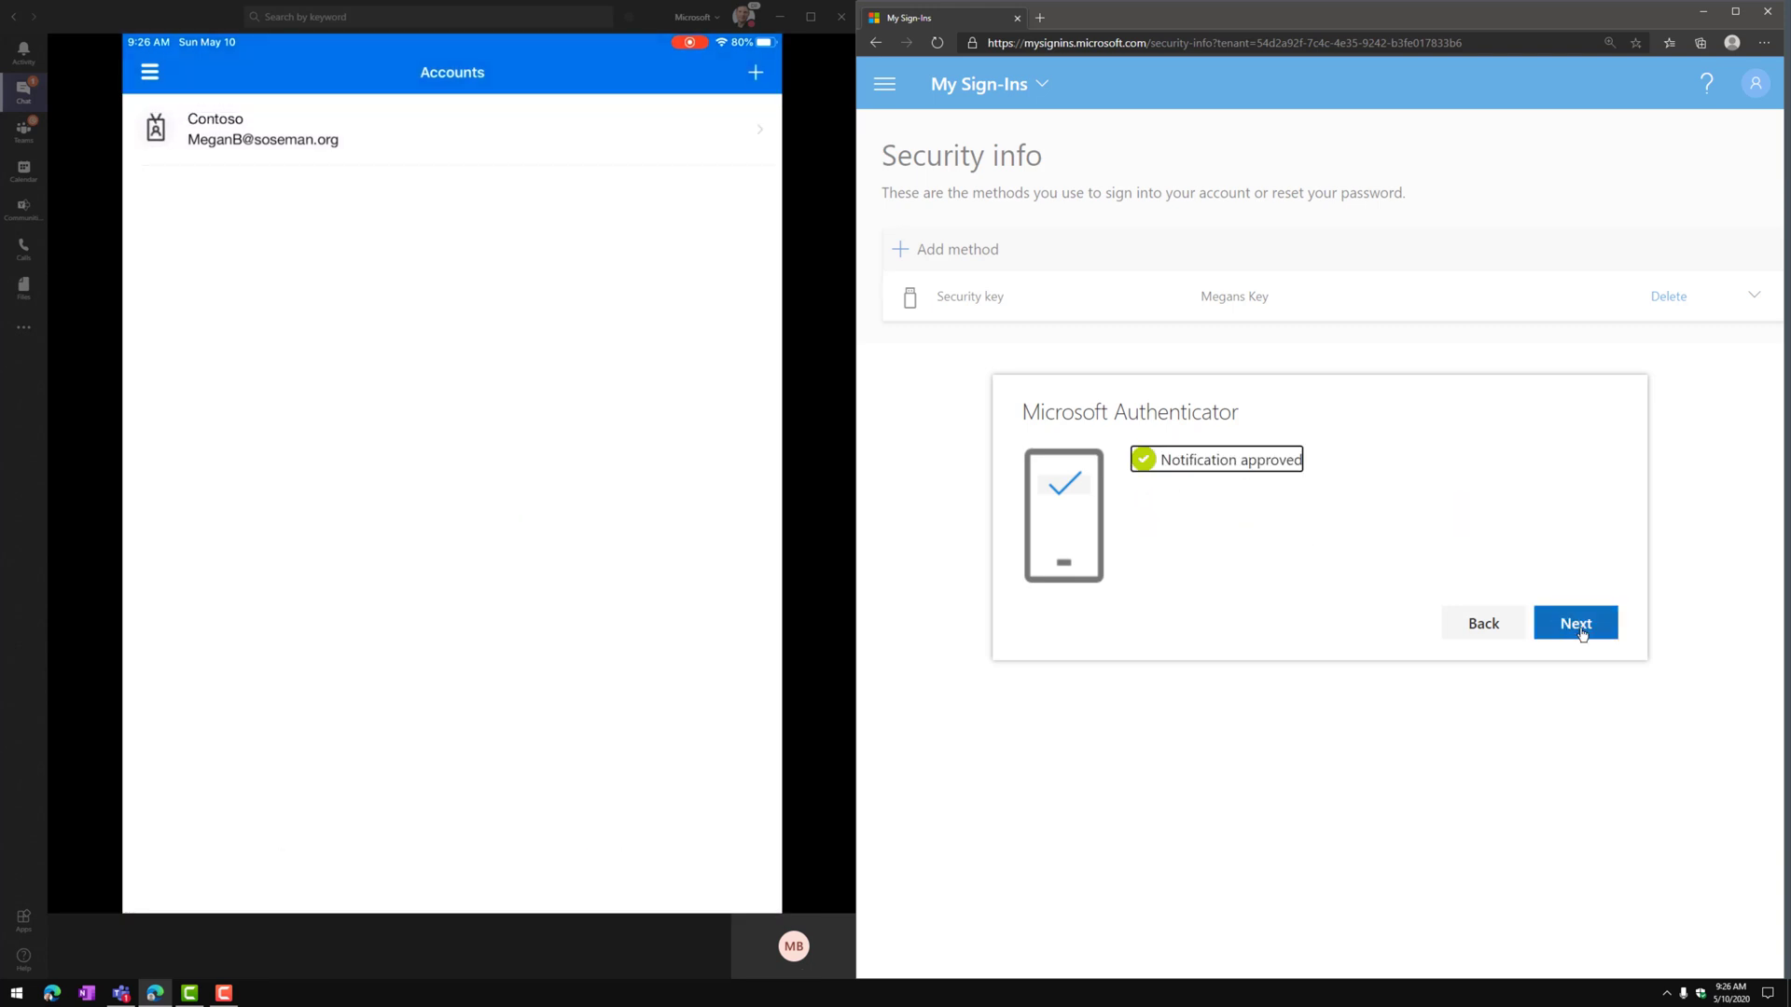
{"action": "left_click", "coordinate": [1576, 622]}
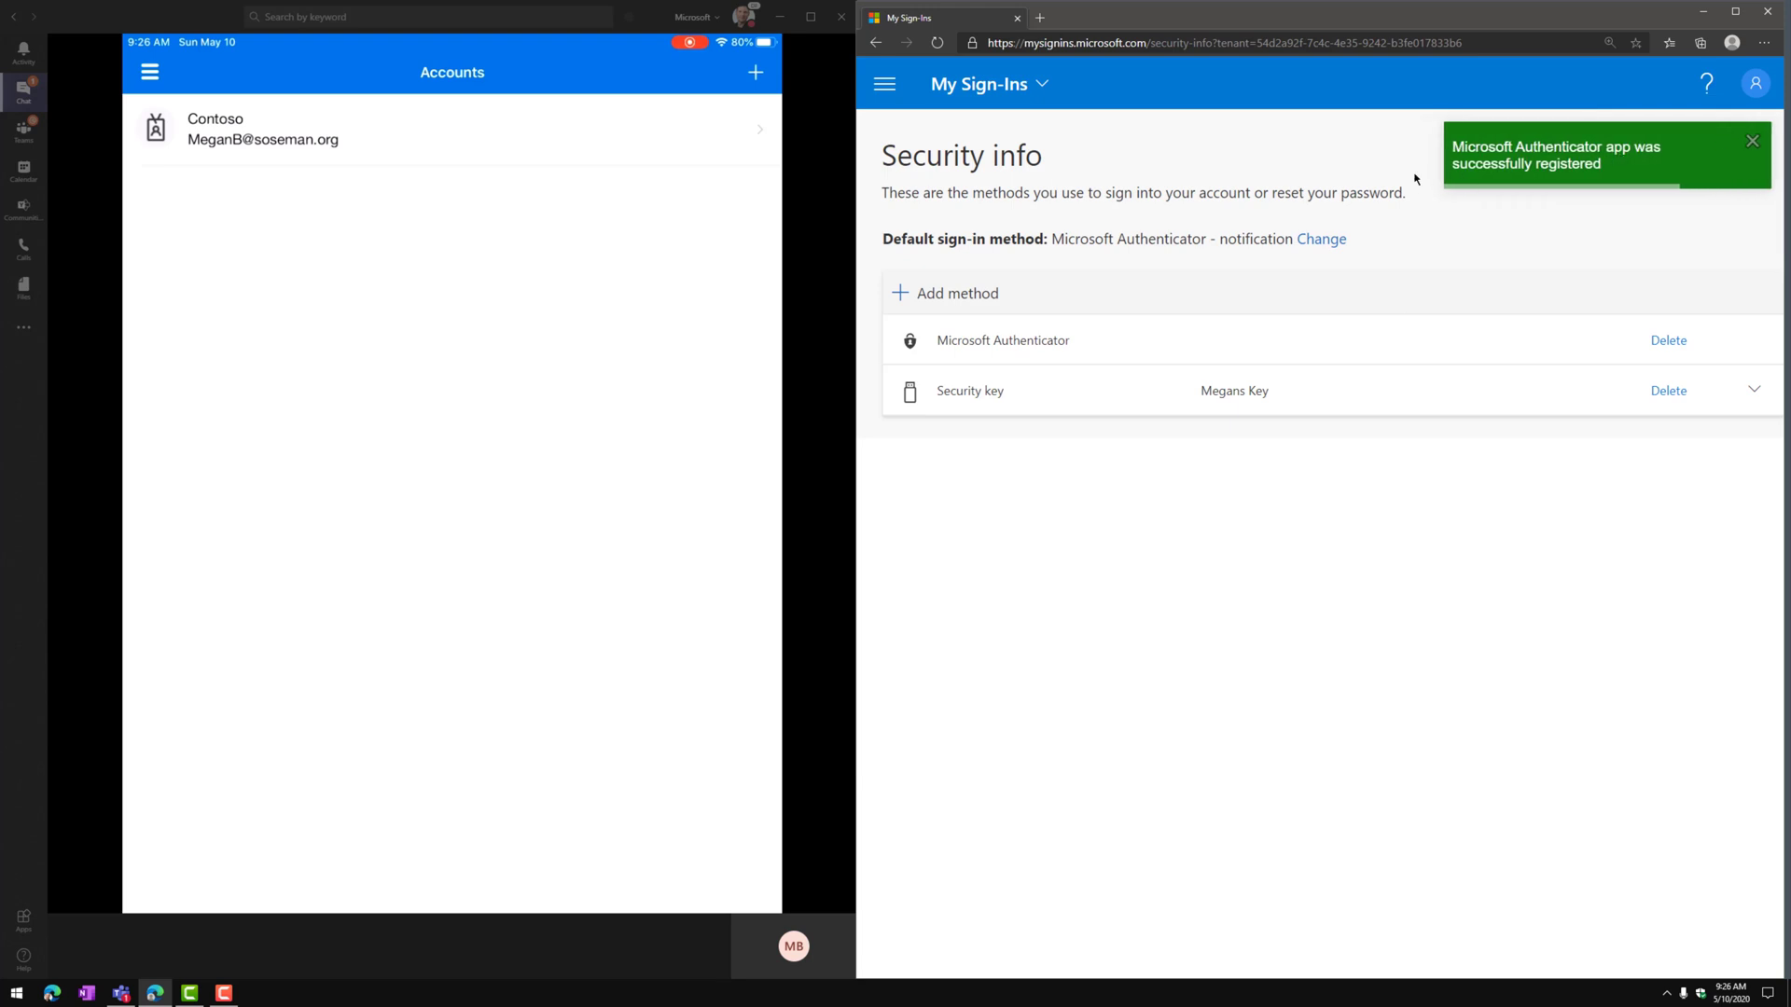